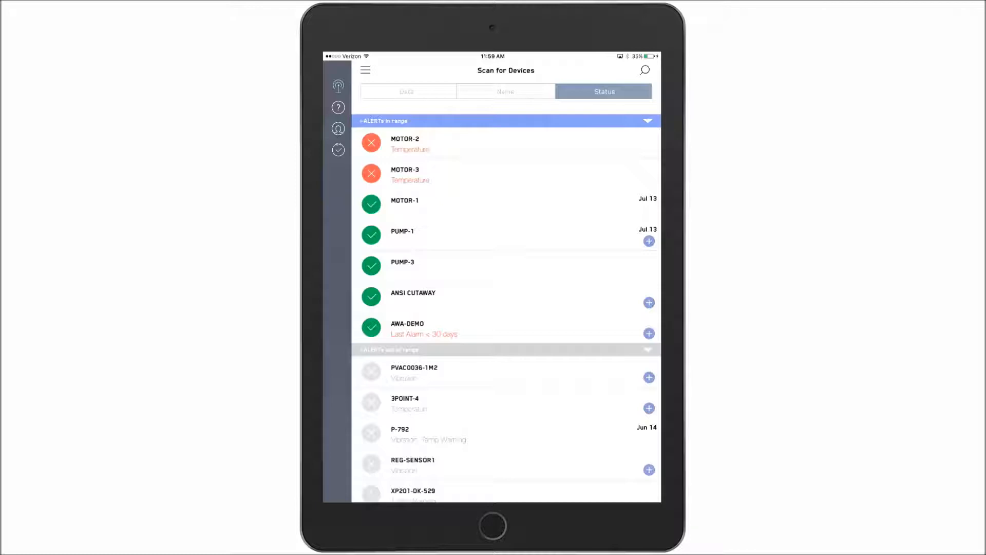
Start setup for the detected PUMP-1 sensor from Scan for Devices
left_click(402, 232)
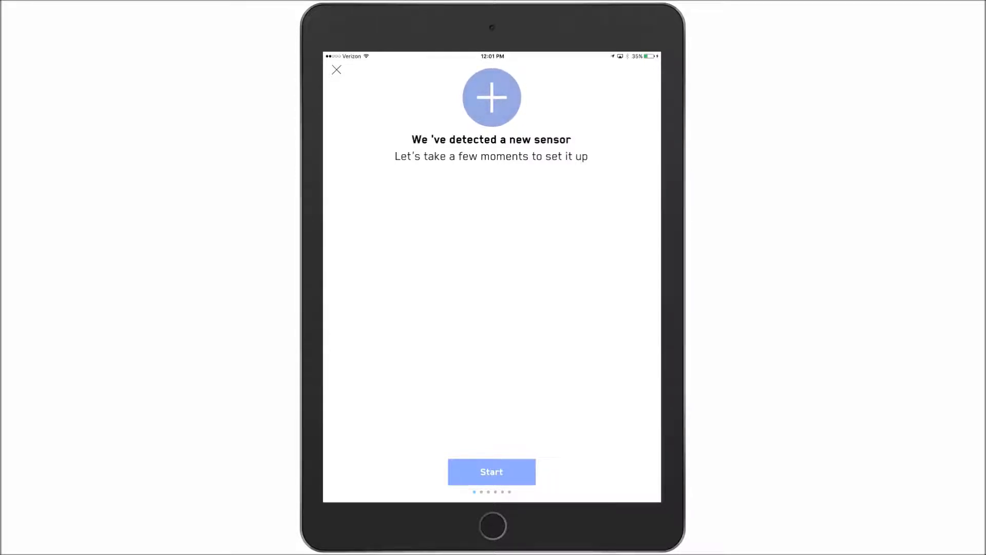
Begin the wizard, confirm ownership of the sensor, and accept the legal terms
left_click(491, 472)
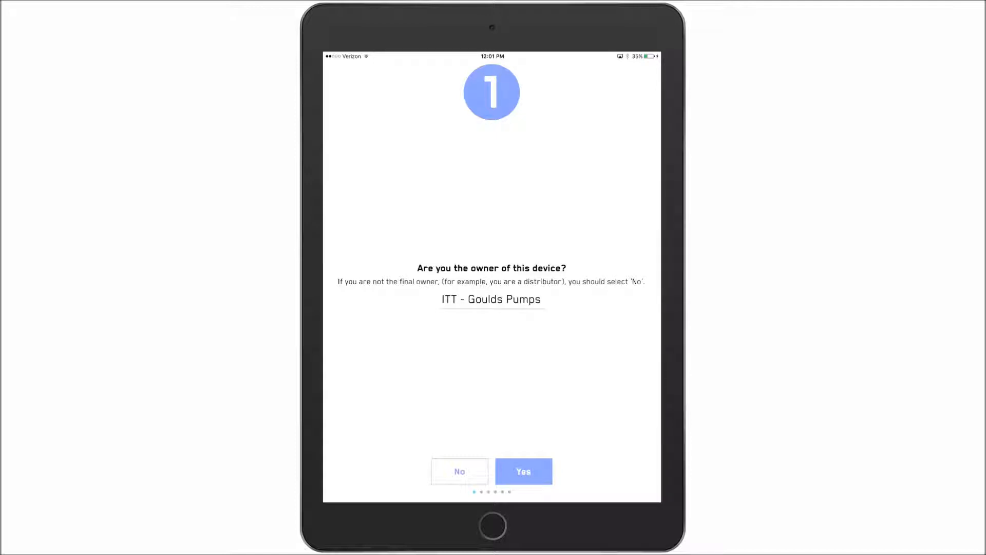
left_click(523, 471)
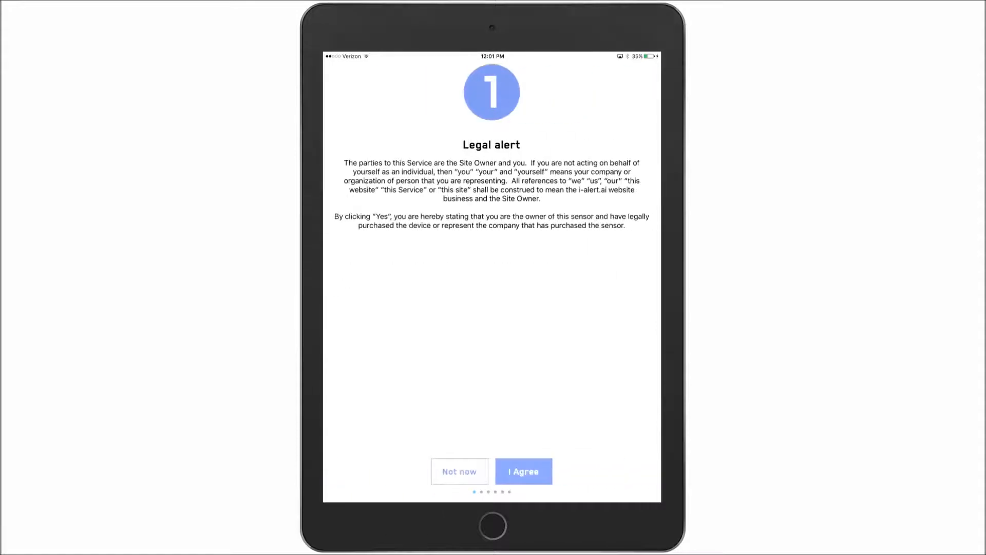
left_click(523, 472)
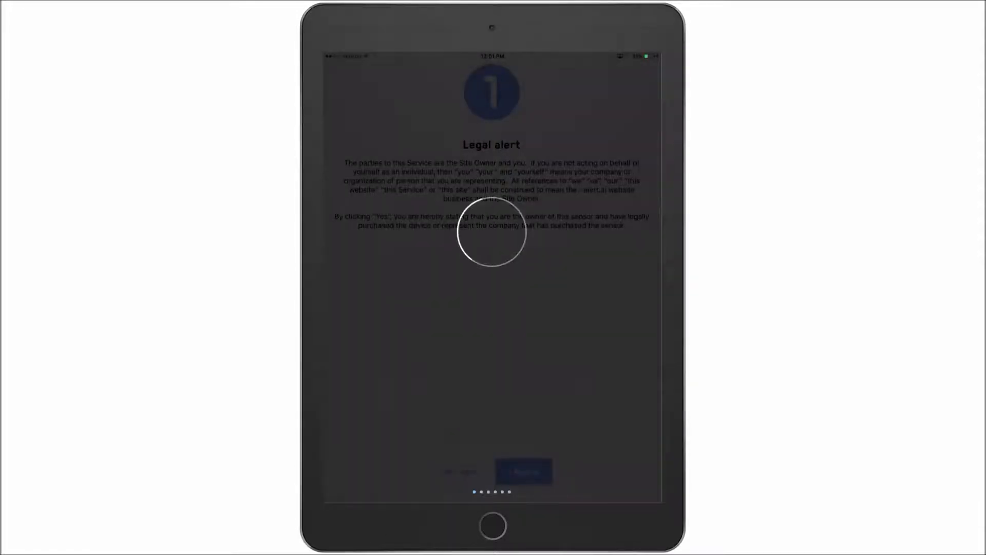
left_click(523, 472)
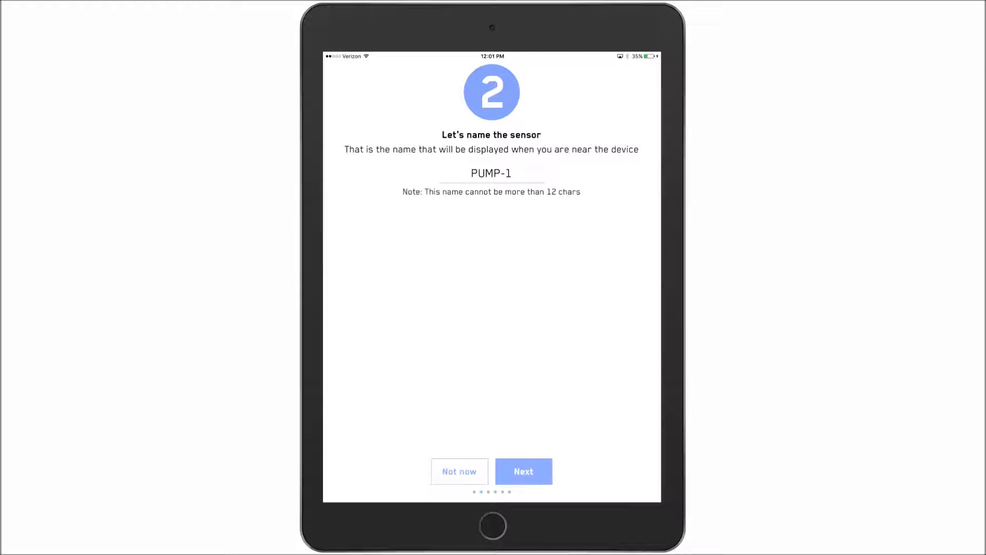
Keep the name PUMP-1 and set the install location to Equipment Non Drive End
left_click(524, 471)
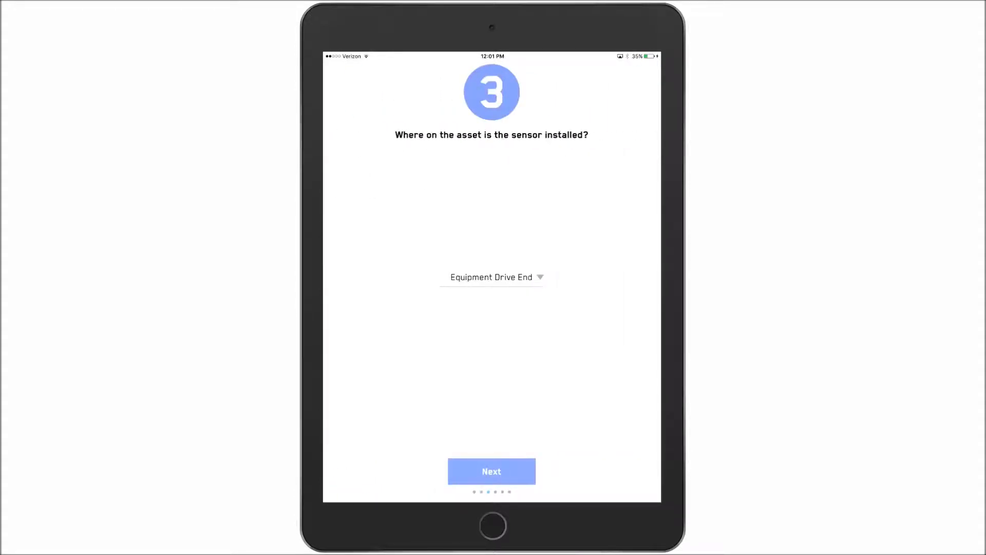
left_click(491, 277)
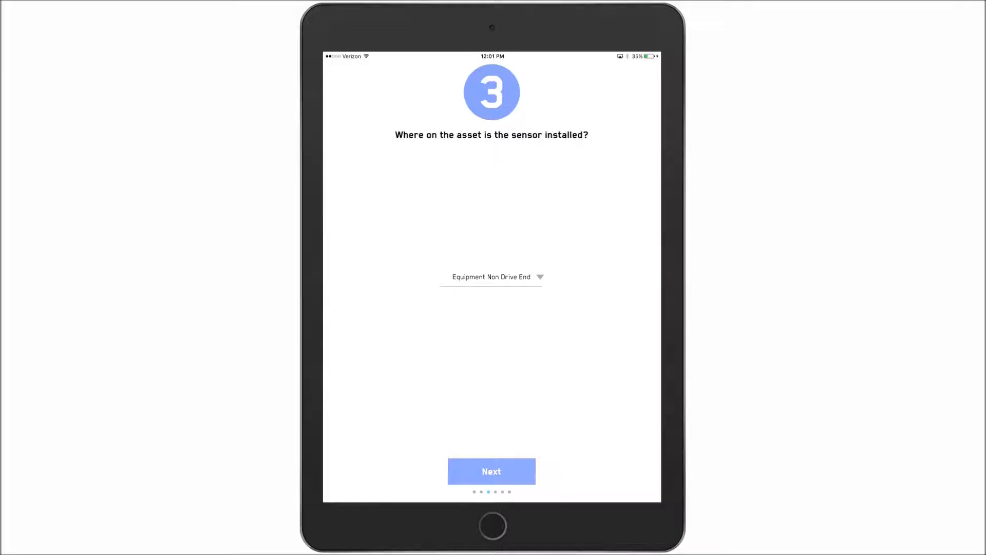
left_click(491, 471)
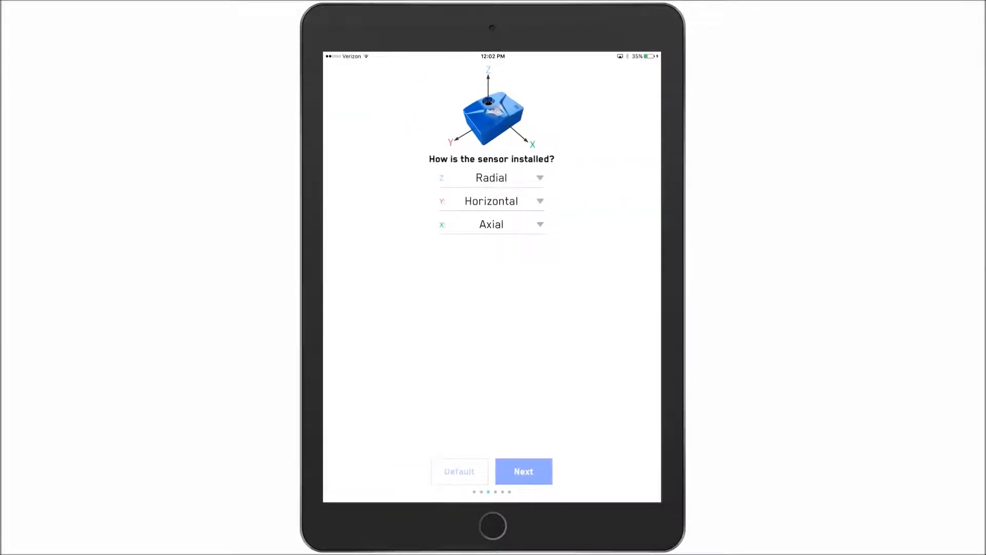
Try Vertical for the X axis, then restore the default Radial, Horizontal, Axial orientation
left_click(491, 224)
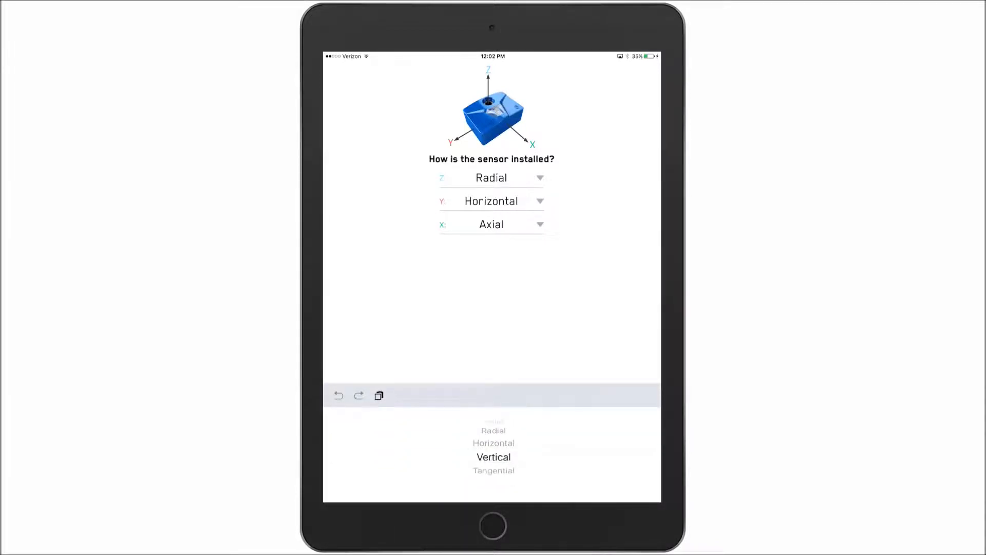
left_click(494, 457)
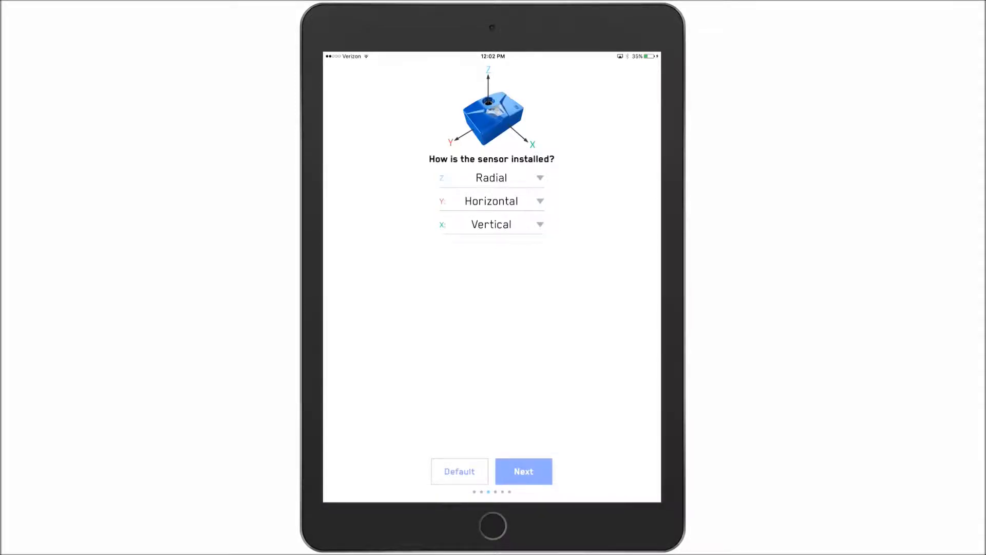
left_click(491, 224)
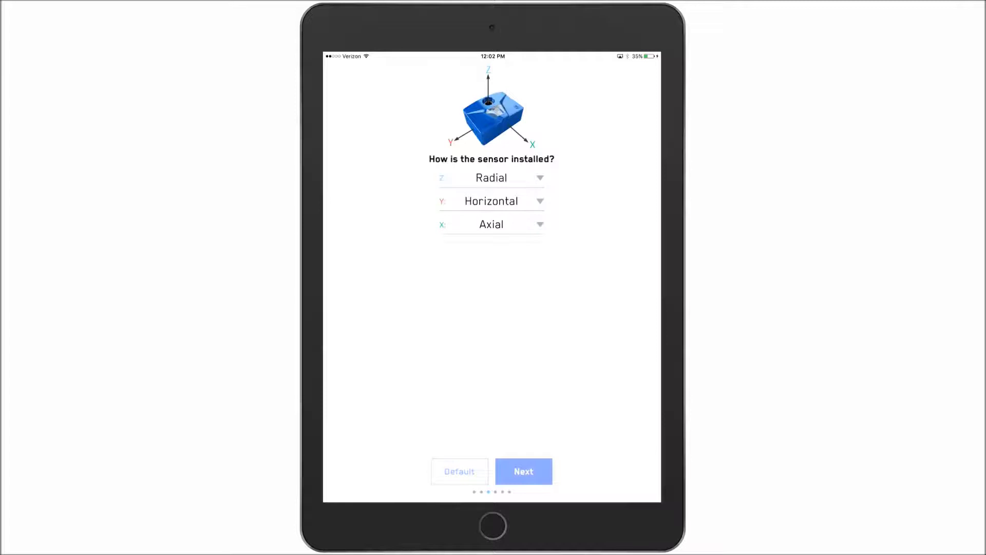
left_click(524, 471)
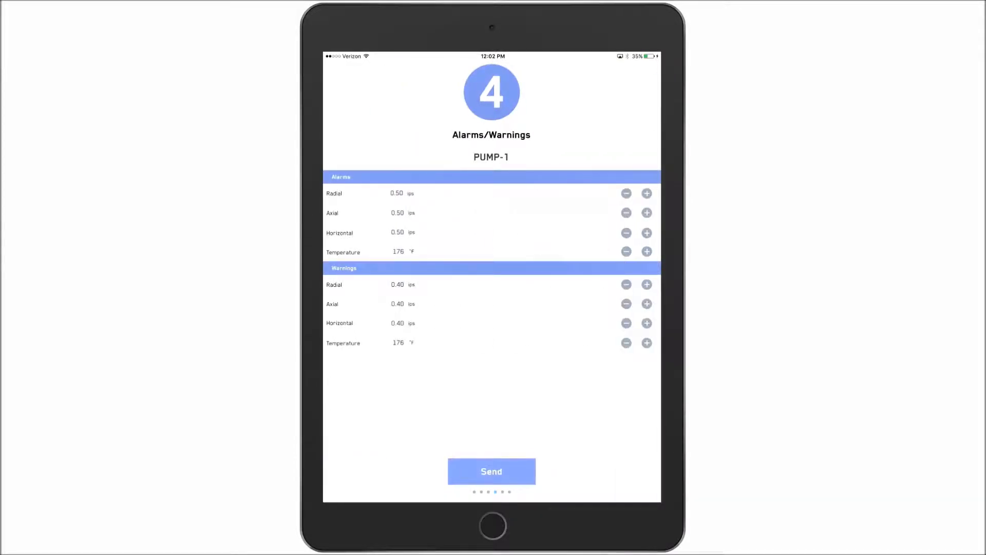
Lower the Radial, Axial and Horizontal warning limits to 0.35 and send them
left_click(625, 284)
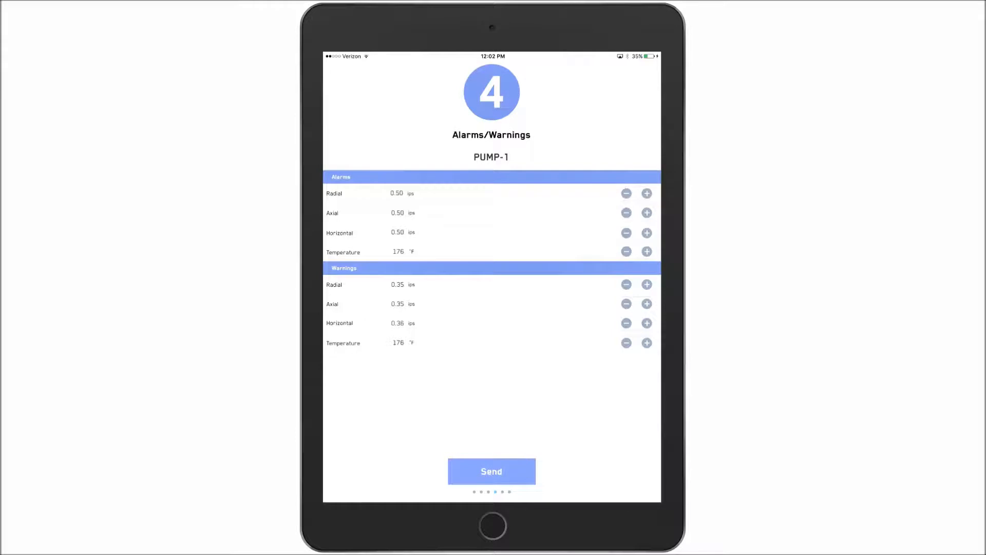
left_click(626, 322)
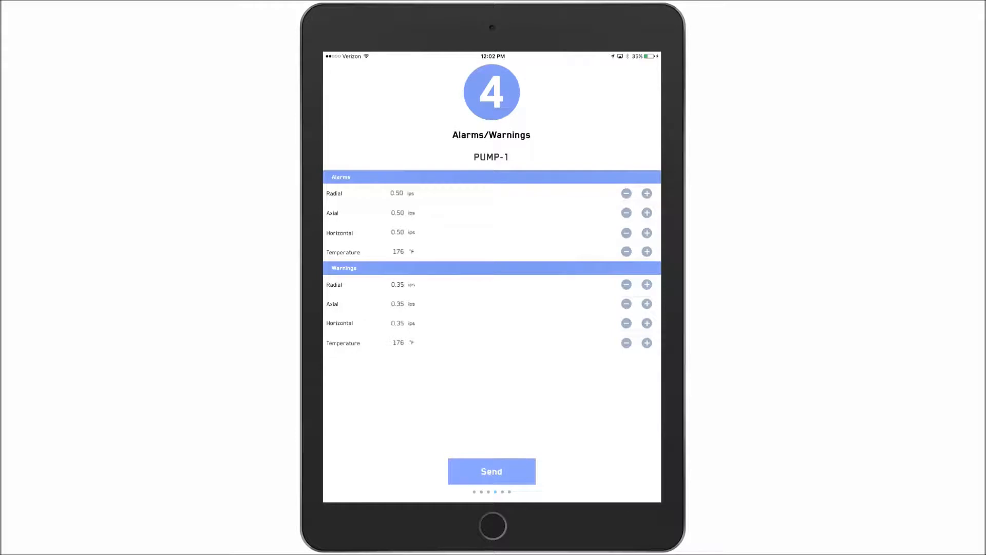
left_click(492, 471)
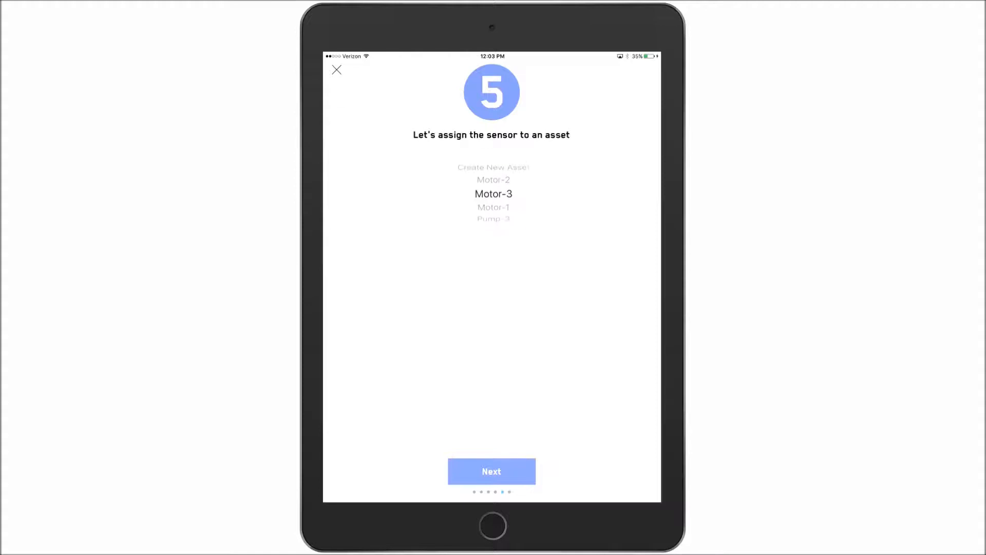
Scroll the asset picker and choose Create New Asset
scroll("down", 3)
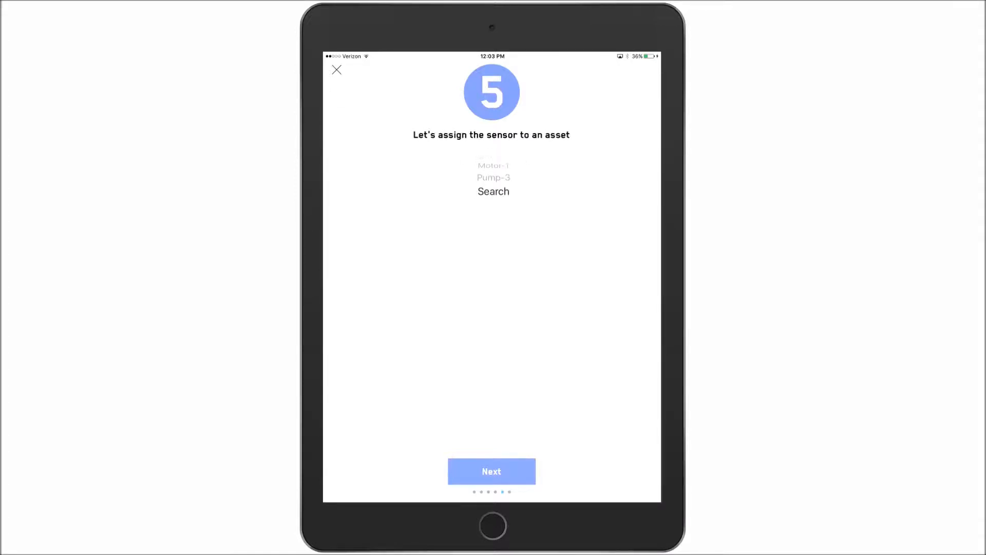
left_click(493, 191)
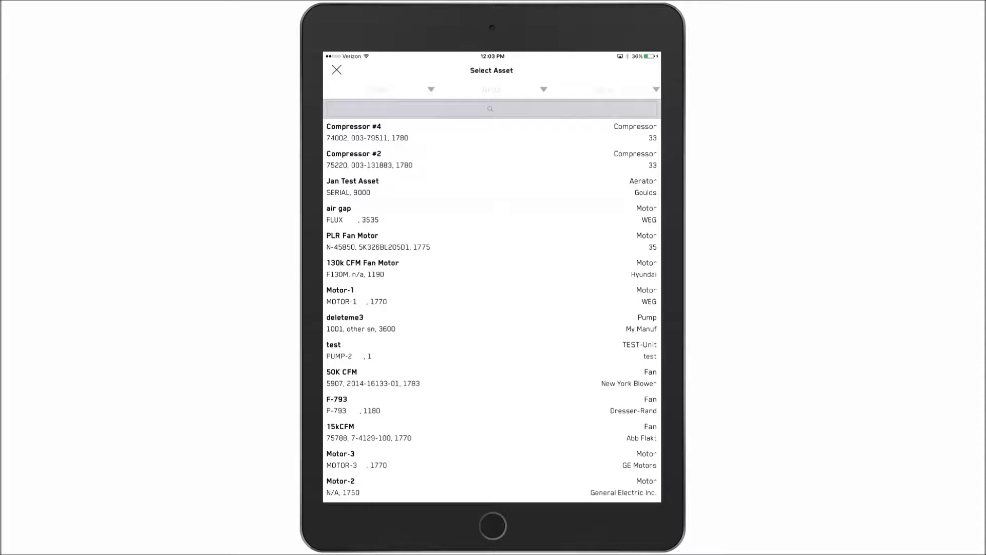
scroll("down", 3)
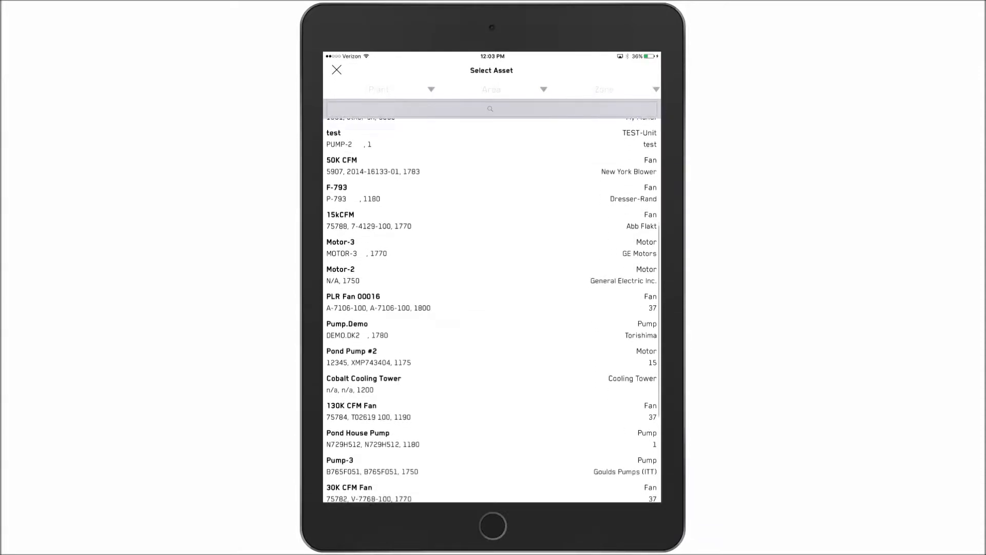
scroll("up", 3)
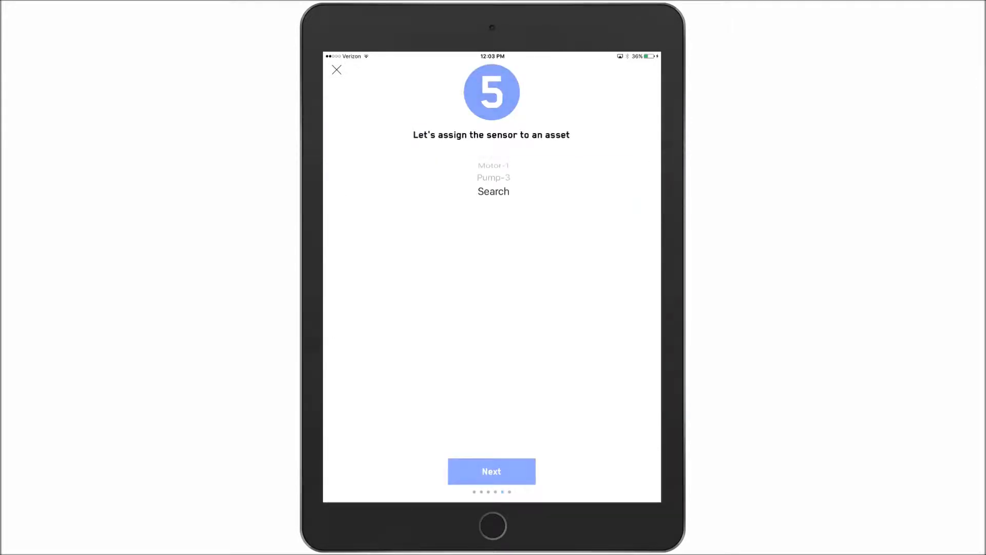
scroll("down", 3)
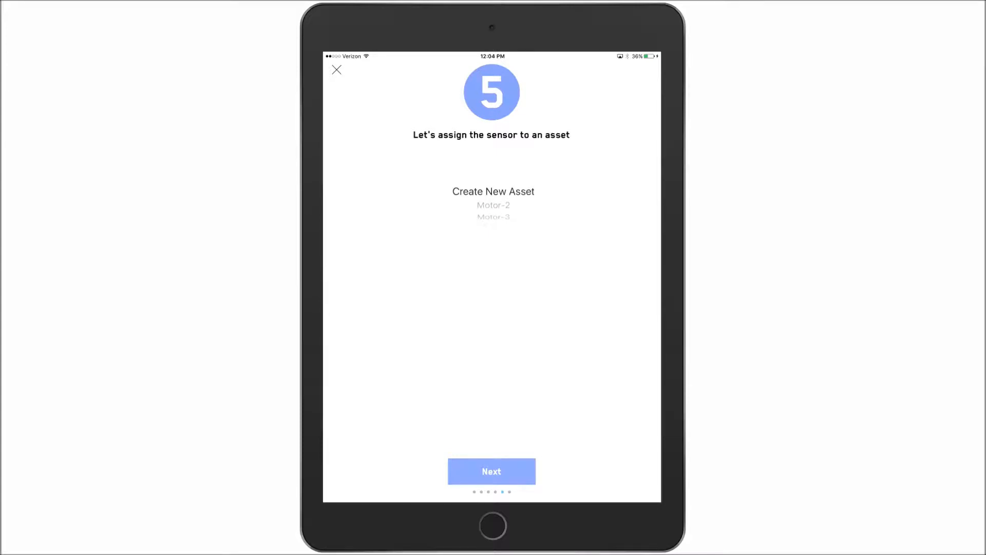
left_click(493, 191)
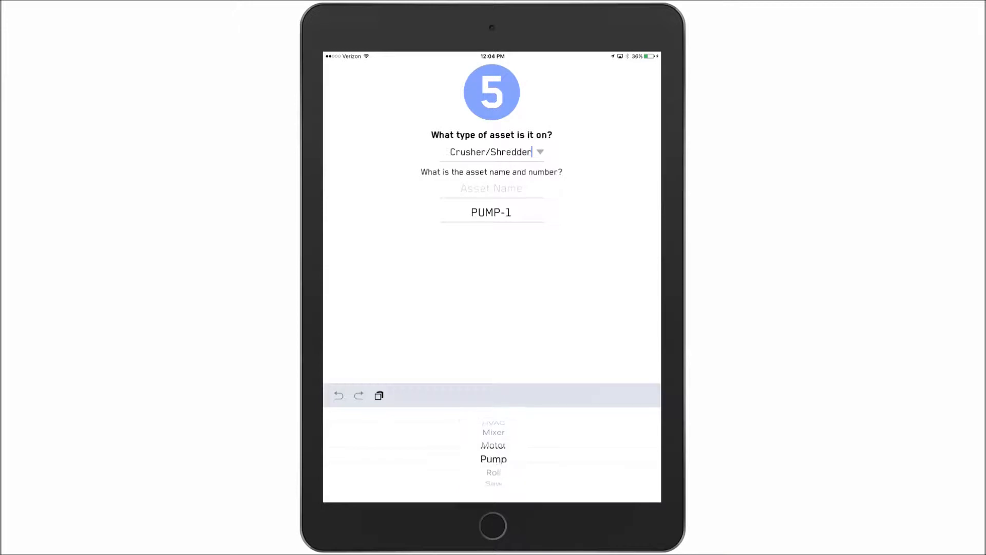
Set the asset type to Pump, name it Pump-1, and skip the photo
left_click(493, 459)
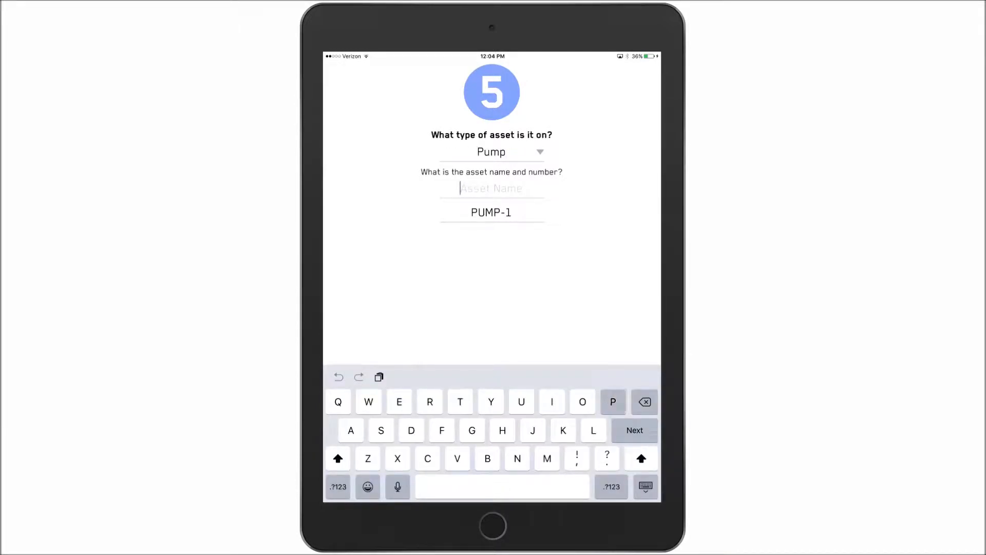
type("Pump")
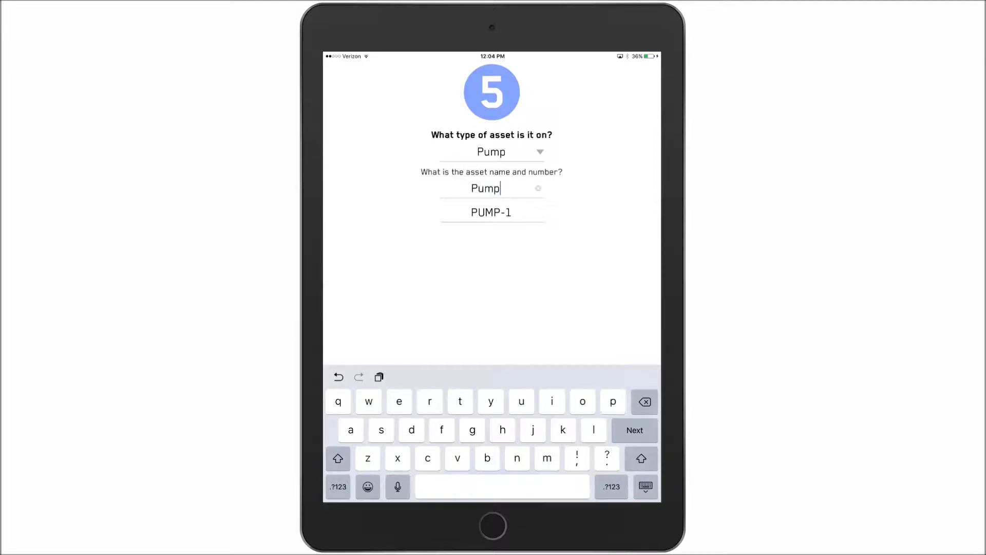
type("-1")
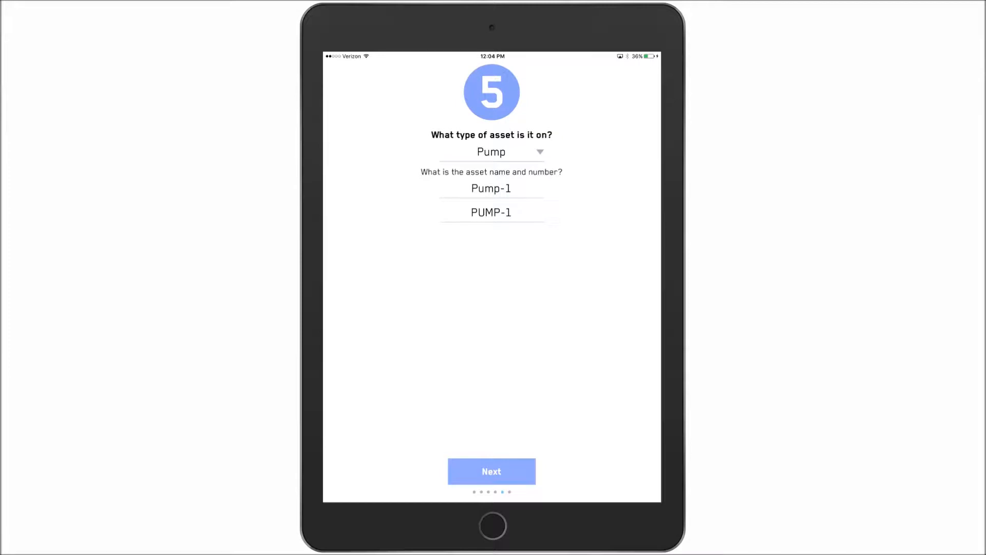
left_click(491, 471)
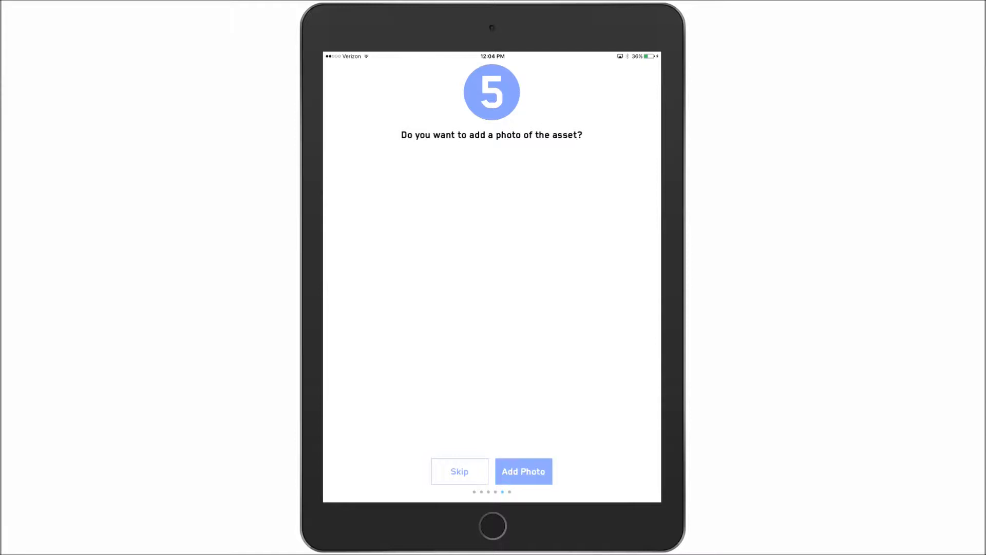
left_click(459, 472)
type("B")
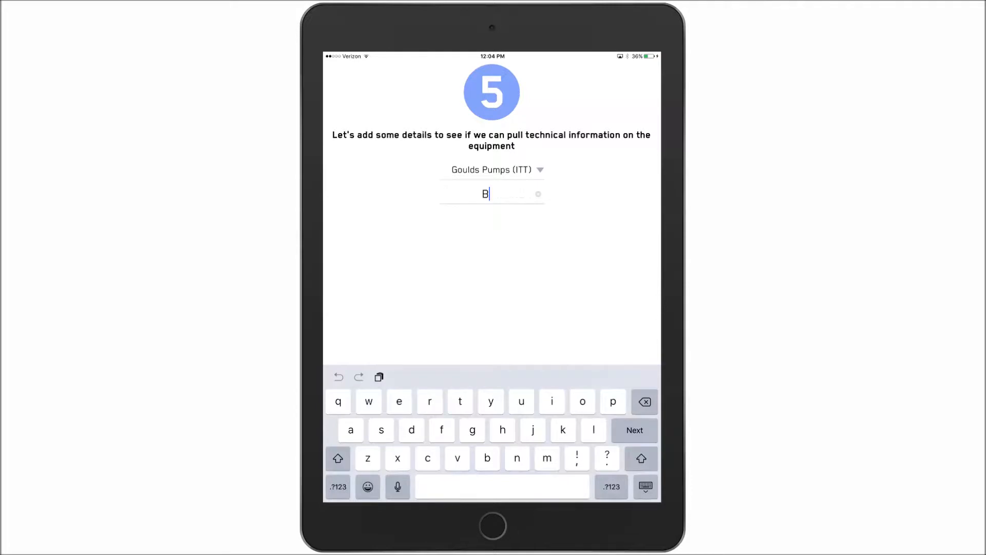
Enter model number B765F051 for the Goulds Pumps (ITT) equipment
type("765F051")
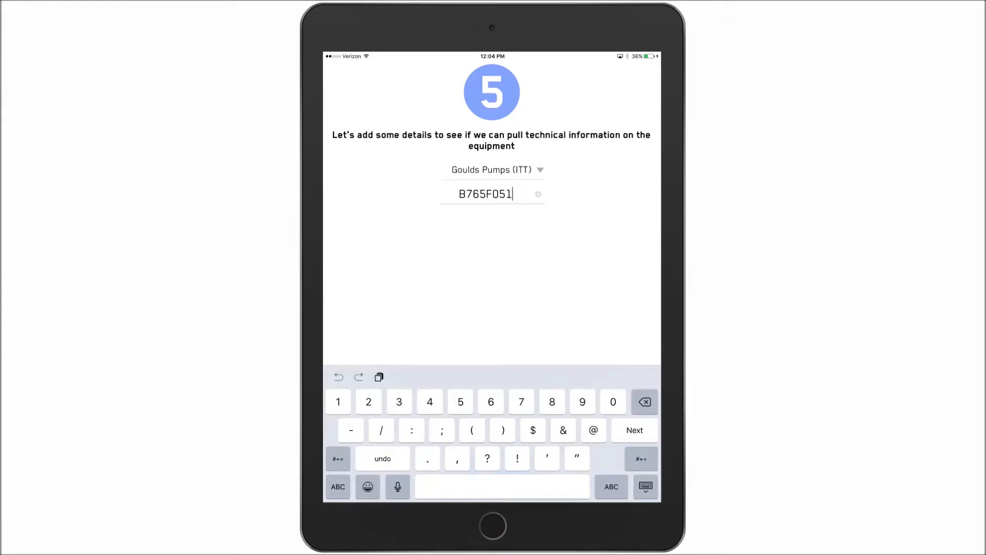
left_click(633, 431)
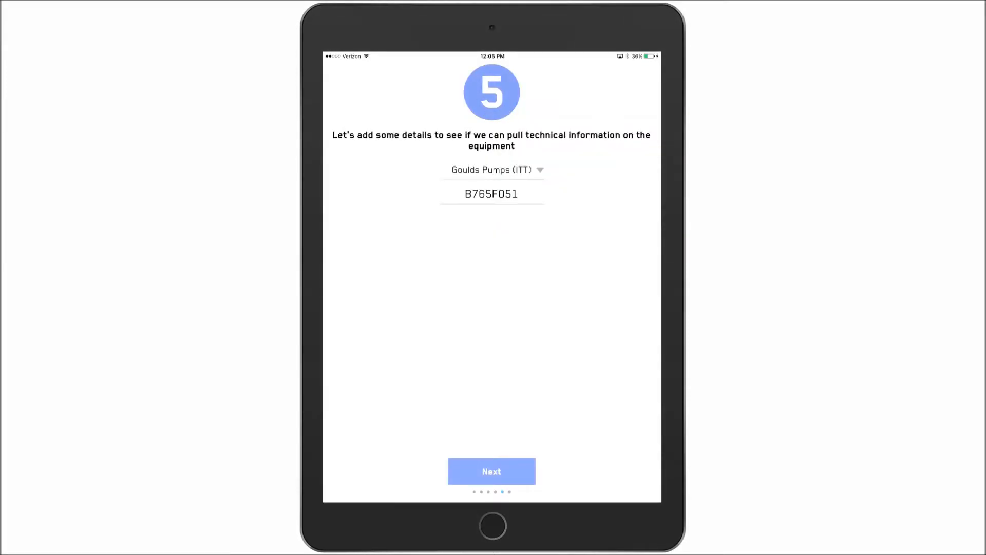
Fill in diagnostic details: 3600, 100 hp, Variable Speed No
left_click(492, 471)
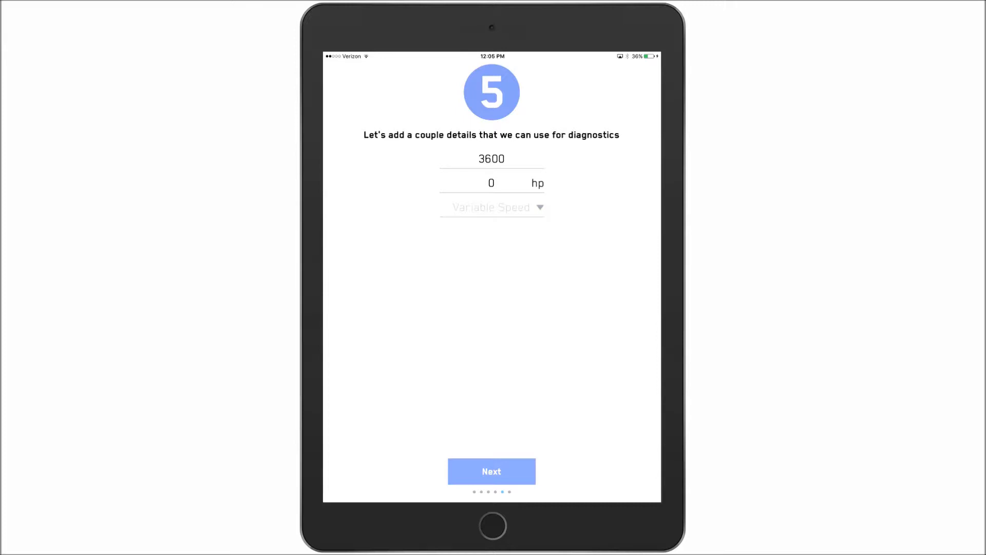
left_click(491, 183)
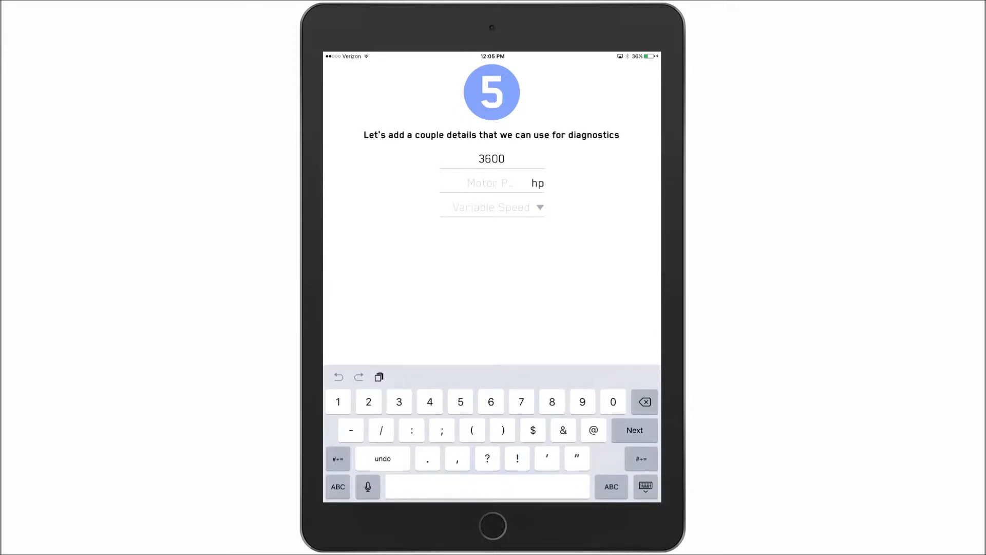
type("100")
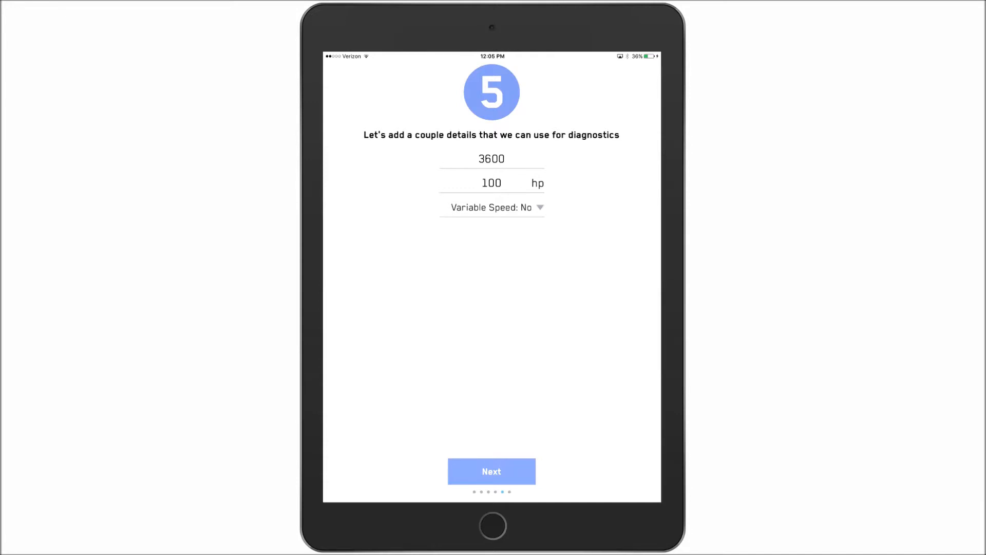
left_click(491, 471)
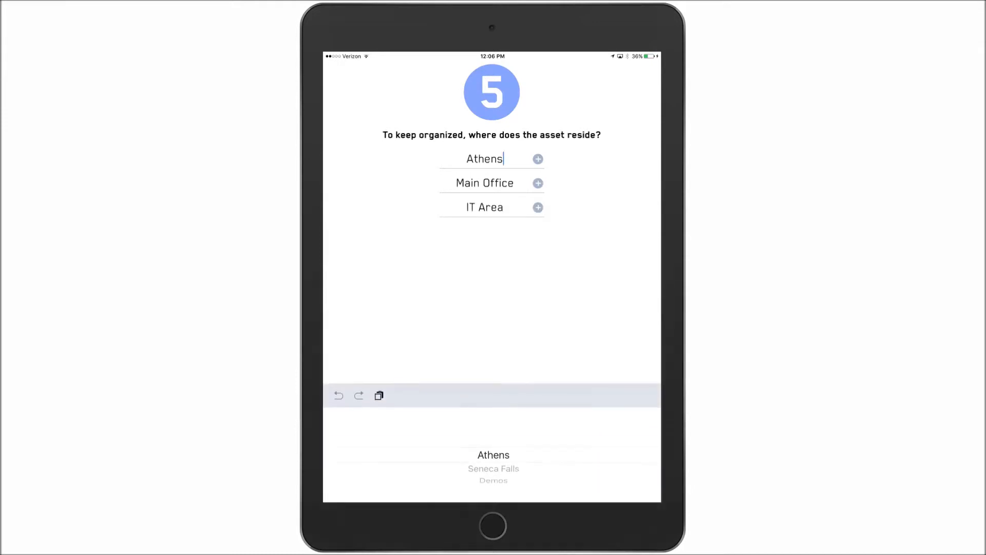
Place the asset at Seneca Falls, Foundry, create zone North, and submit
left_click(493, 455)
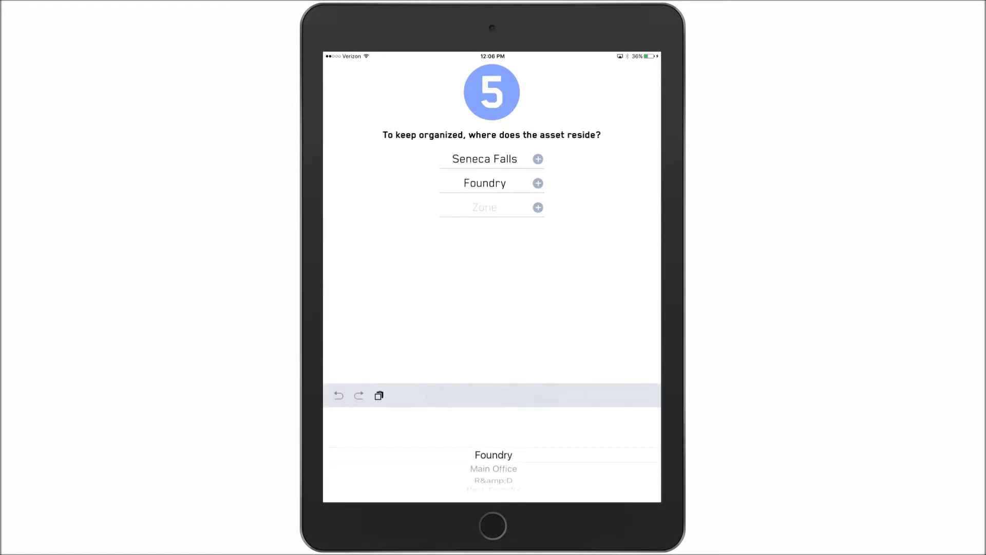
type("East")
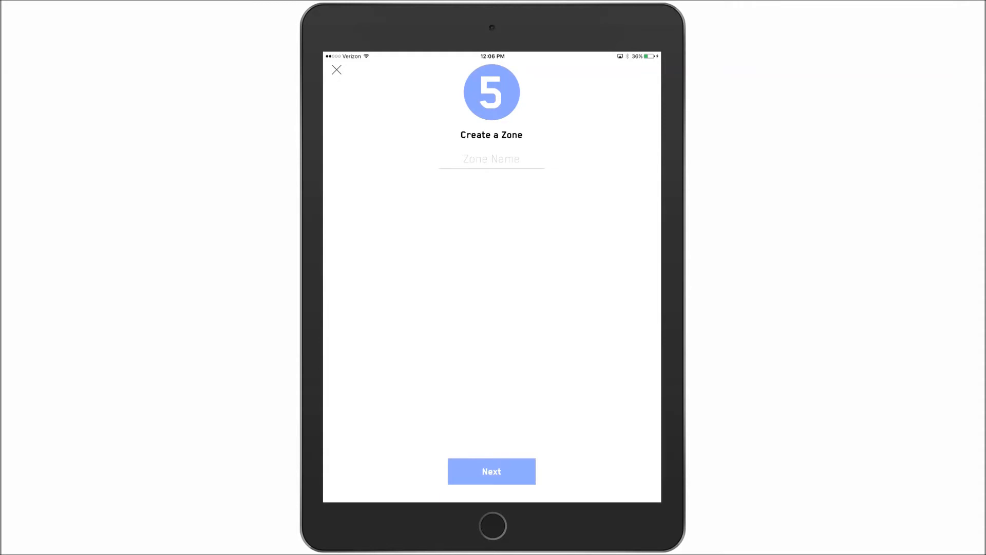
left_click(491, 471)
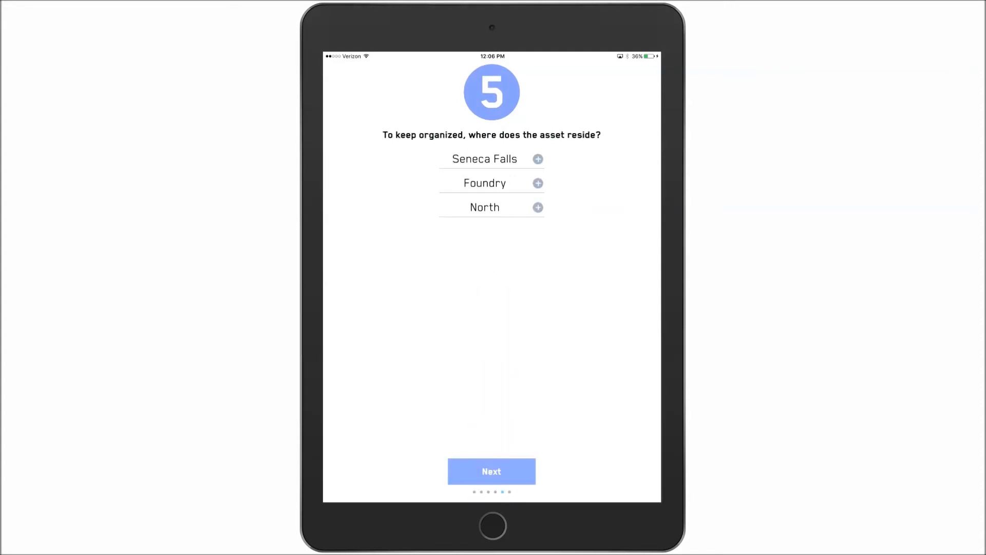
left_click(491, 471)
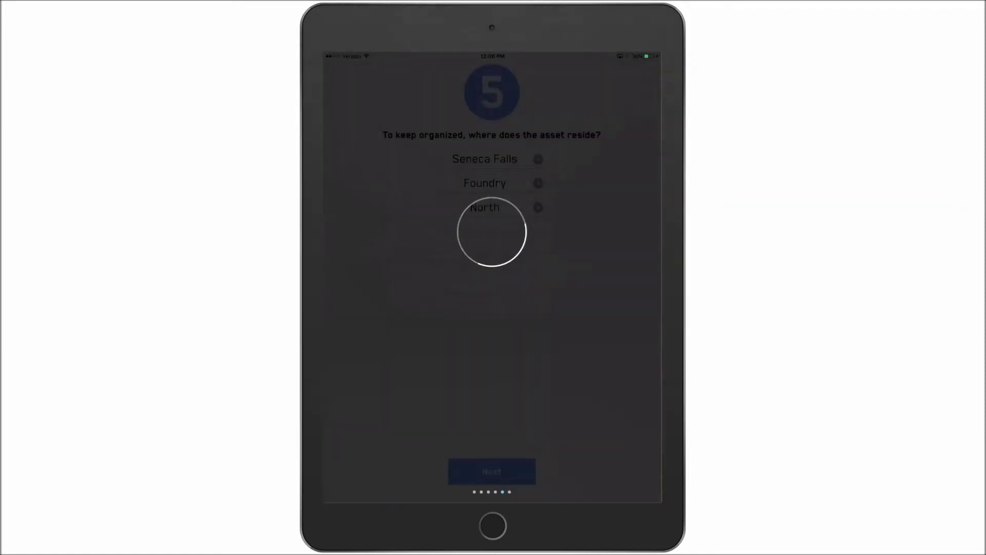